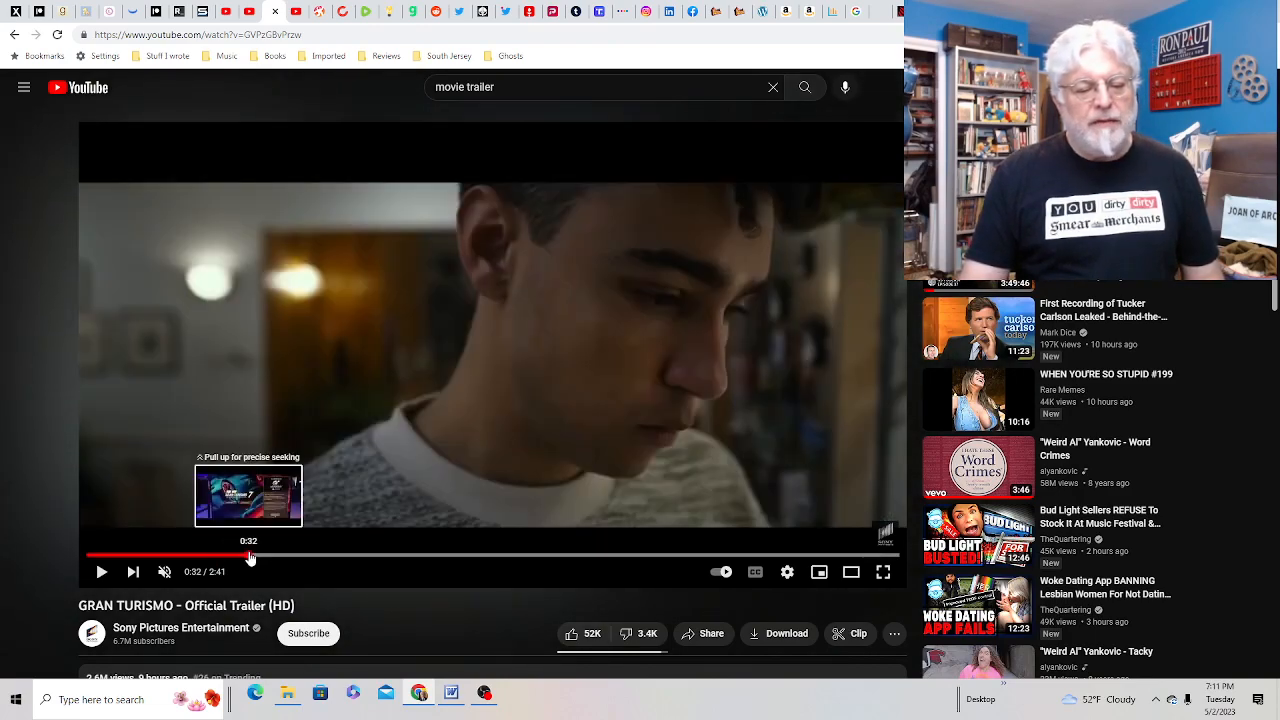
Scrub the paused trailer's playhead forward from 0:32 to 1:37 of 2:41.
drag(250, 555, 273, 555)
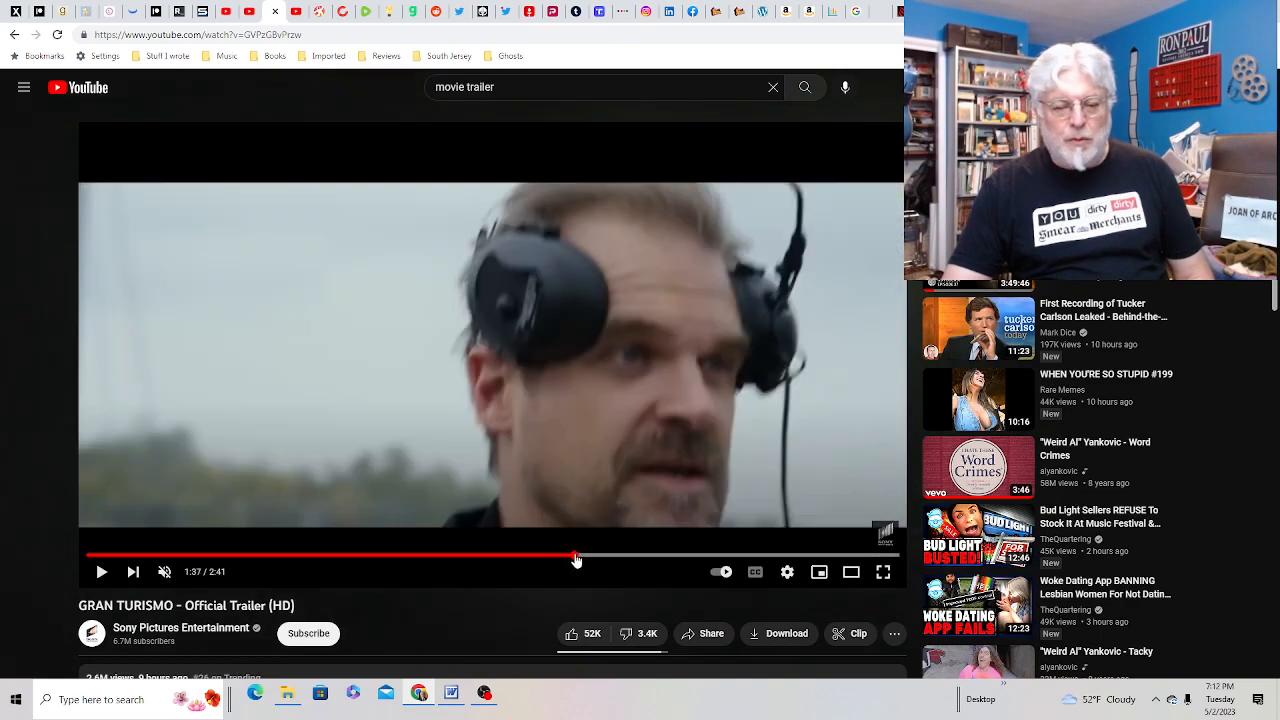
Scrub the trailer's playhead back through 1:18 toward the 0:55 scene.
drag(577, 555, 630, 555)
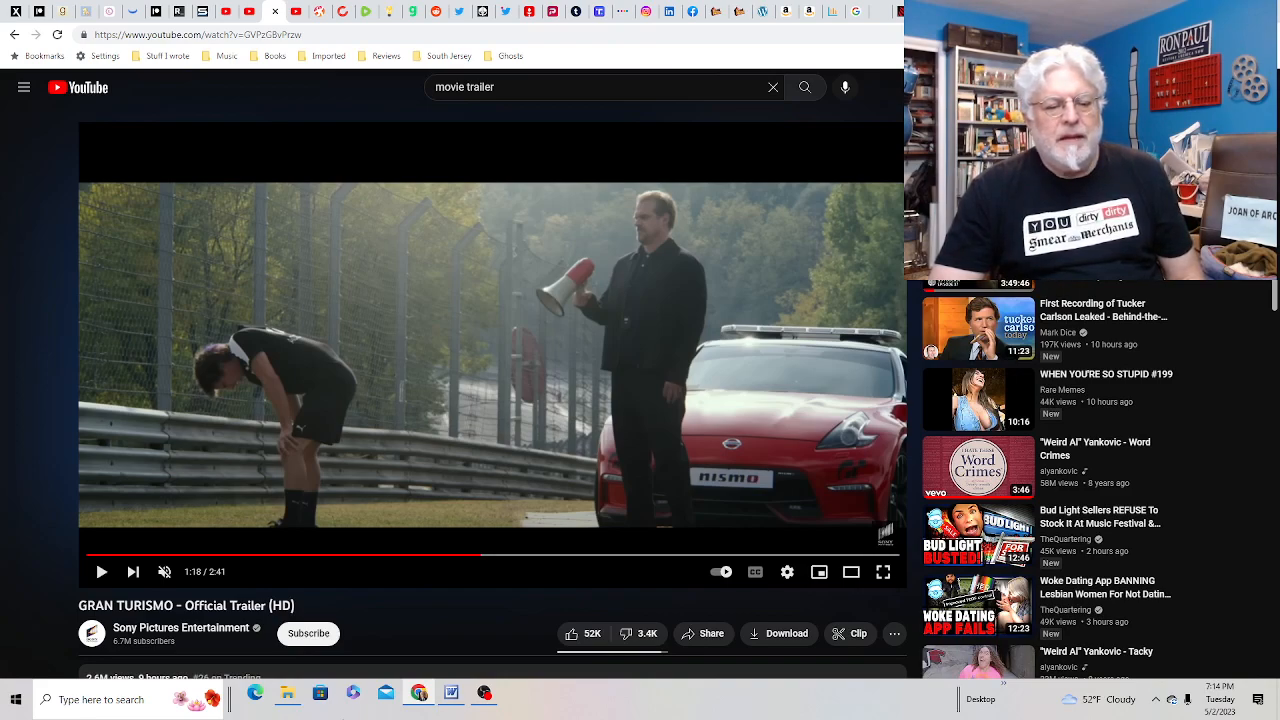
mouse_move(128, 556)
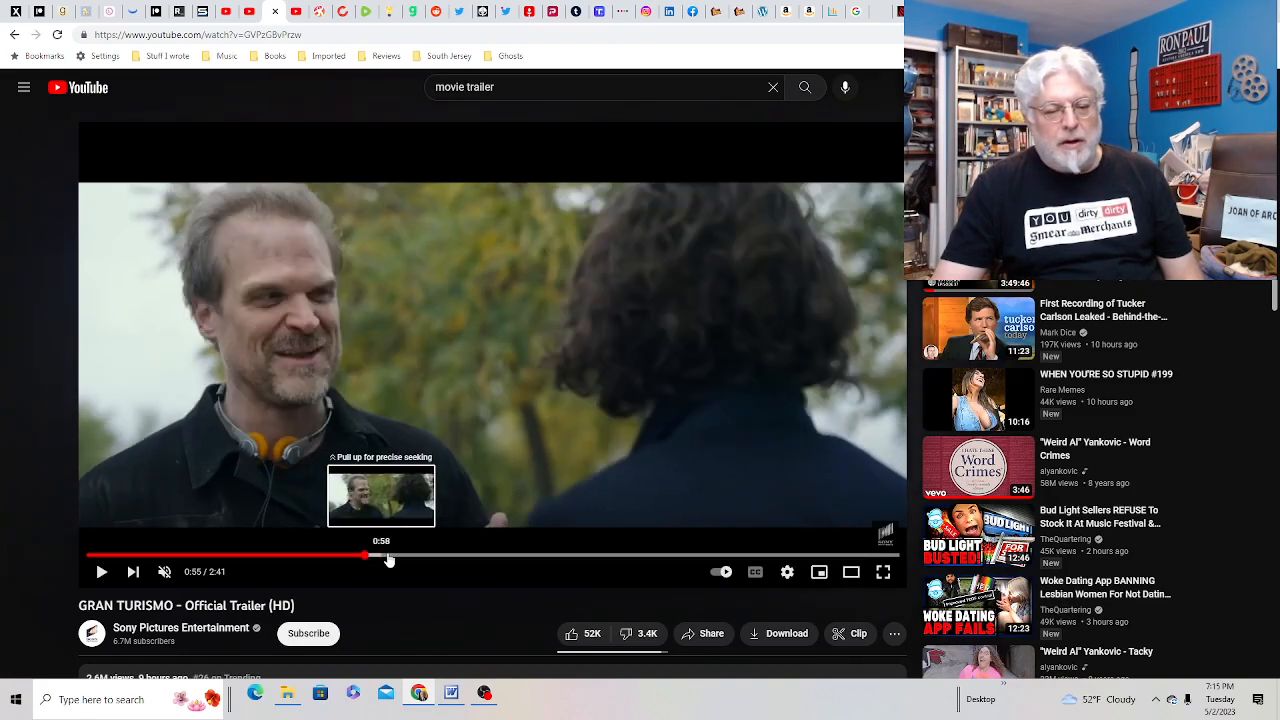
Scrub through another scene, then settle the paused trailer at 1:16.
drag(389, 554, 366, 554)
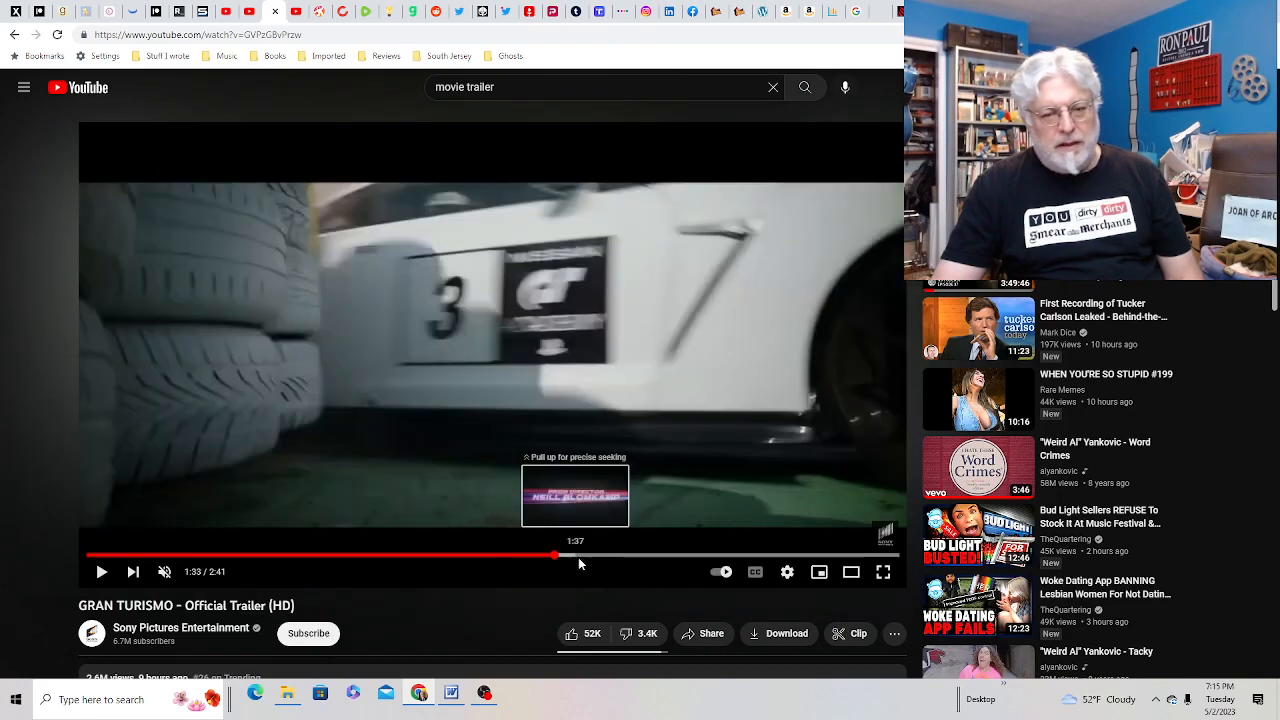
drag(555, 554, 585, 554)
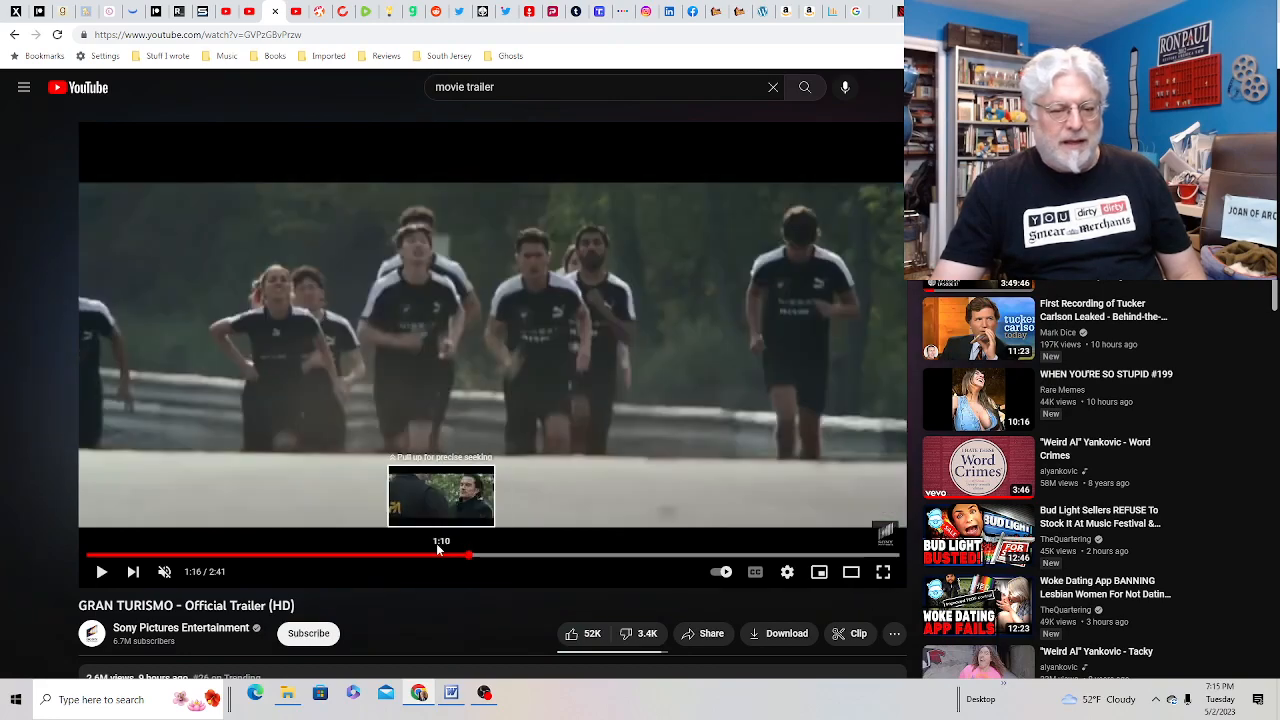
drag(469, 555, 570, 555)
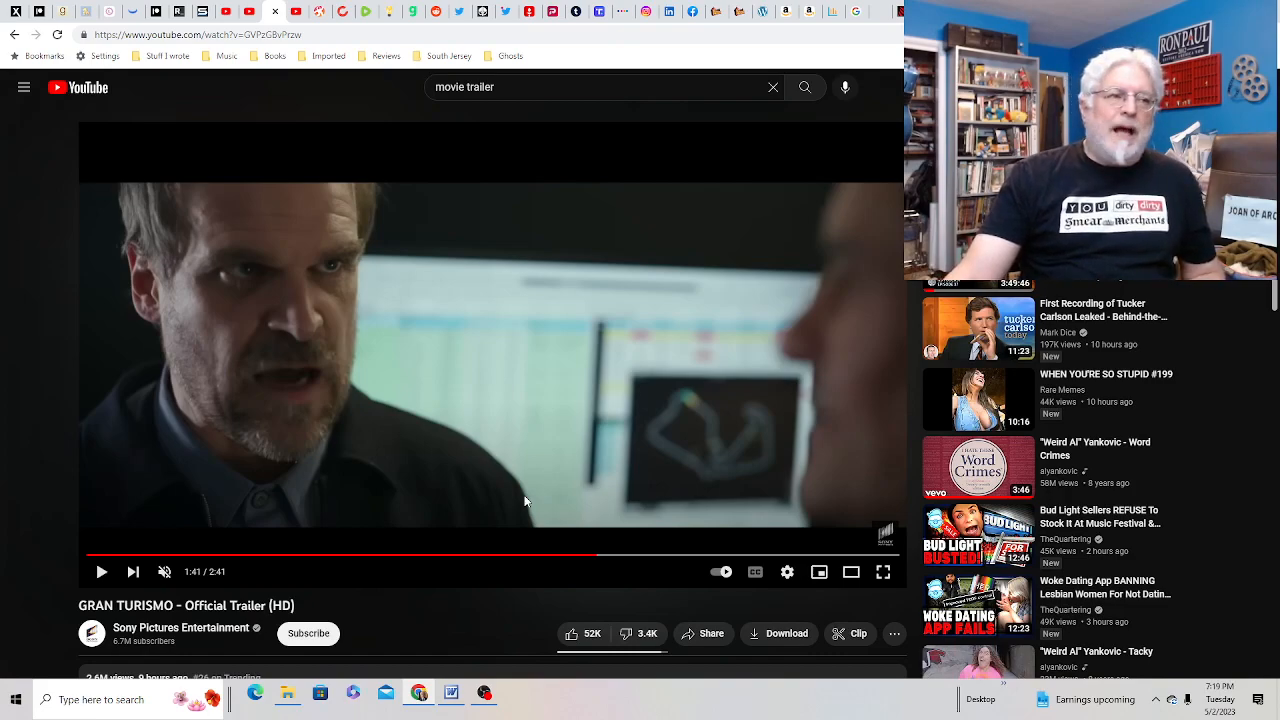
mouse_move(390, 430)
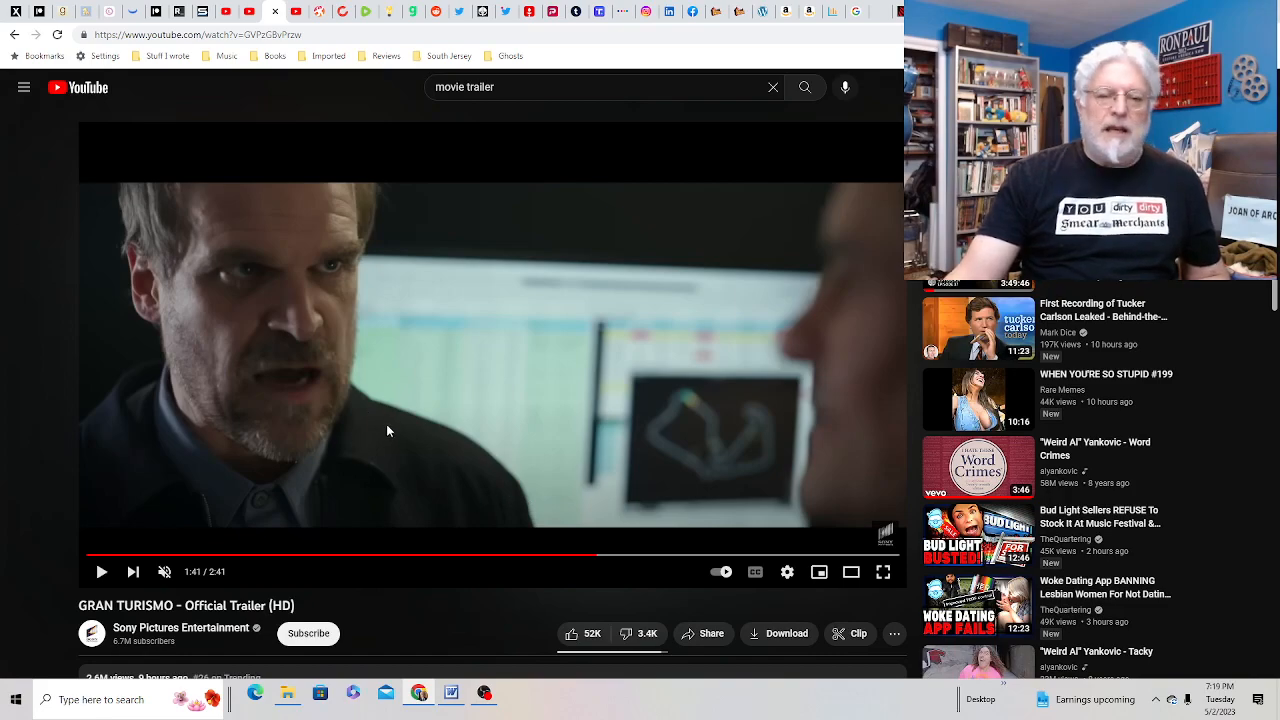